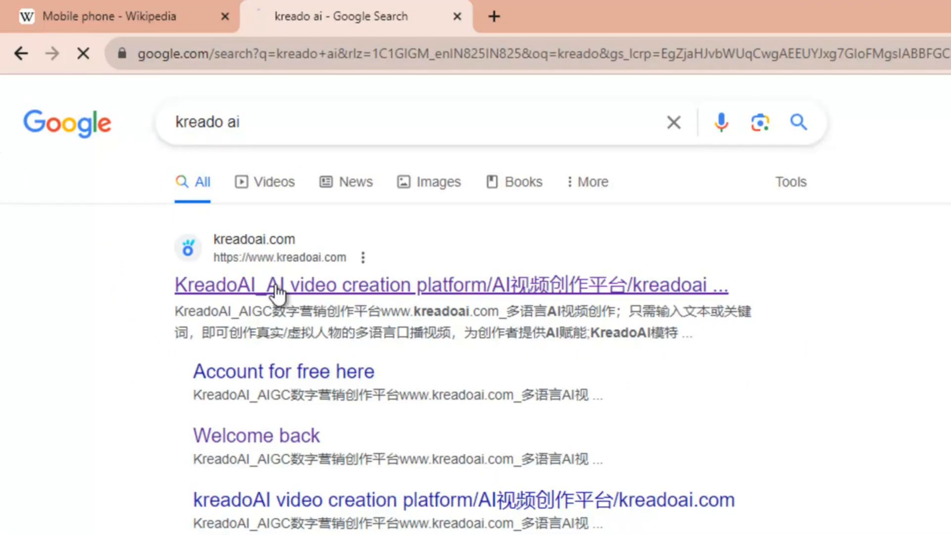
- Open the KreadoAI site from the Google results and dismiss the translation popup
left_click(451, 286)
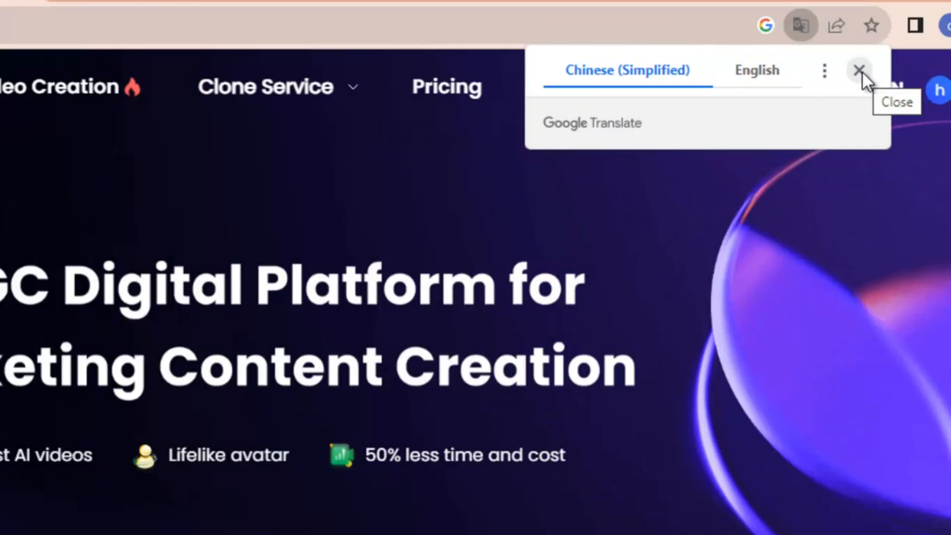
left_click(858, 70)
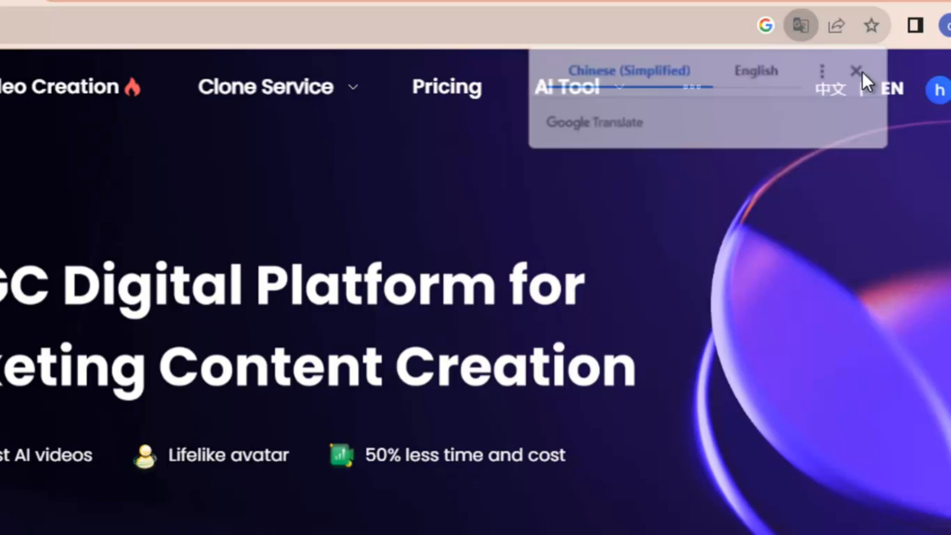
left_click(857, 70)
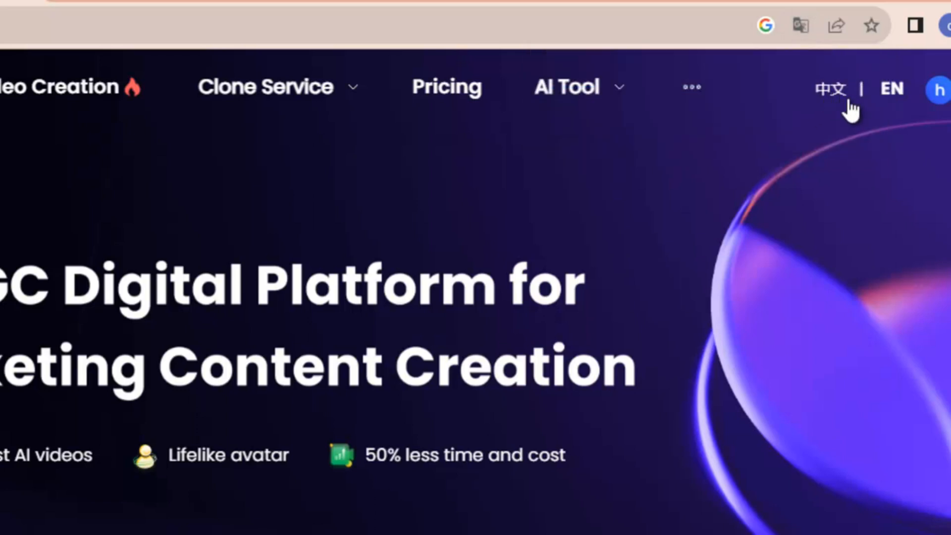
mouse_move(820, 207)
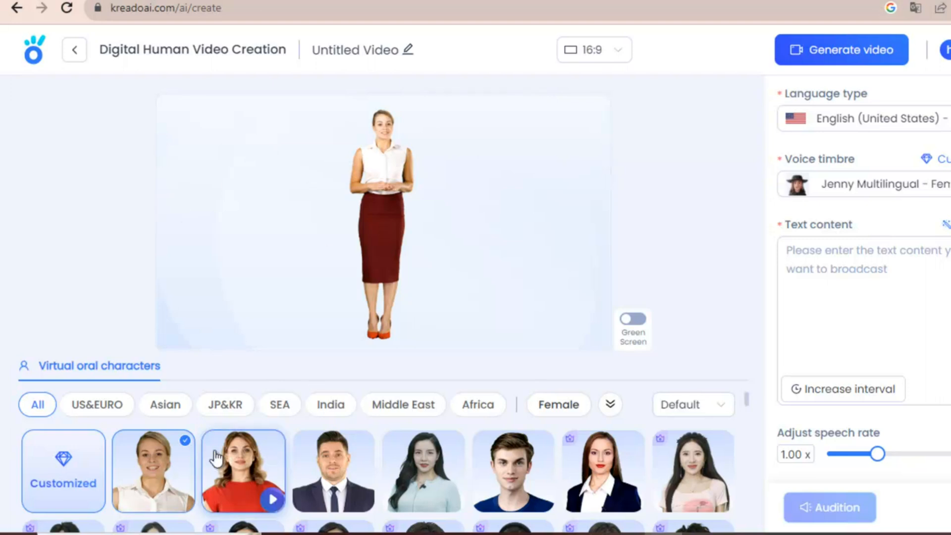
mouse_move(242, 479)
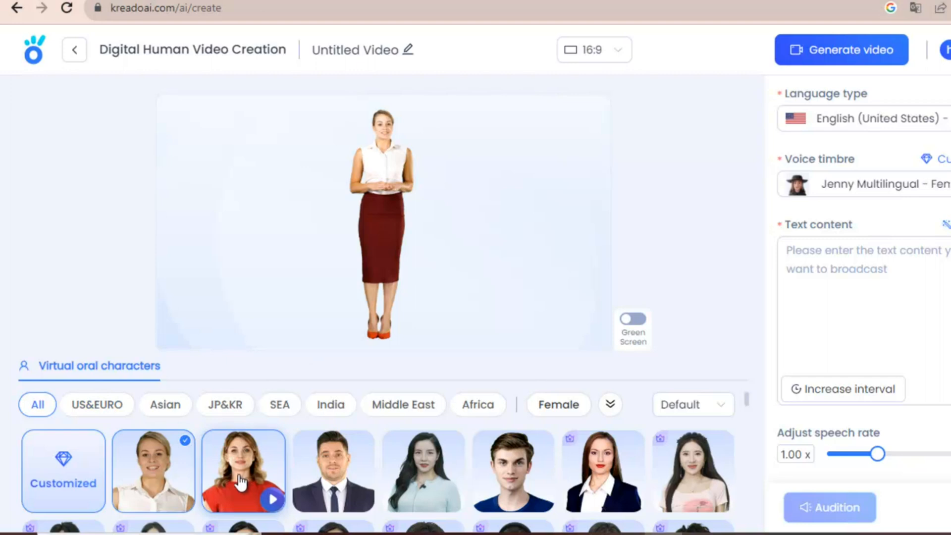
- Choose the red-top presenter and English (United Kingdom) as the speech language
left_click(243, 470)
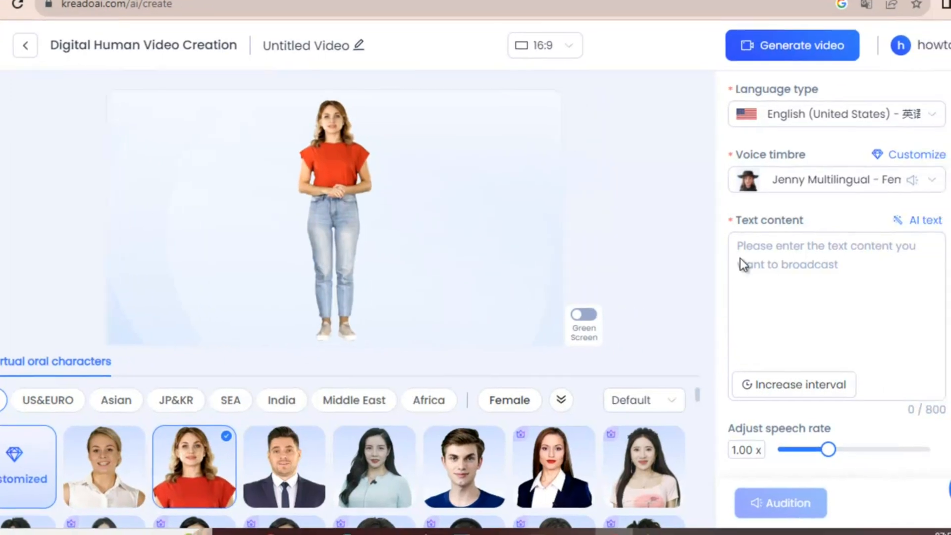
left_click(837, 114)
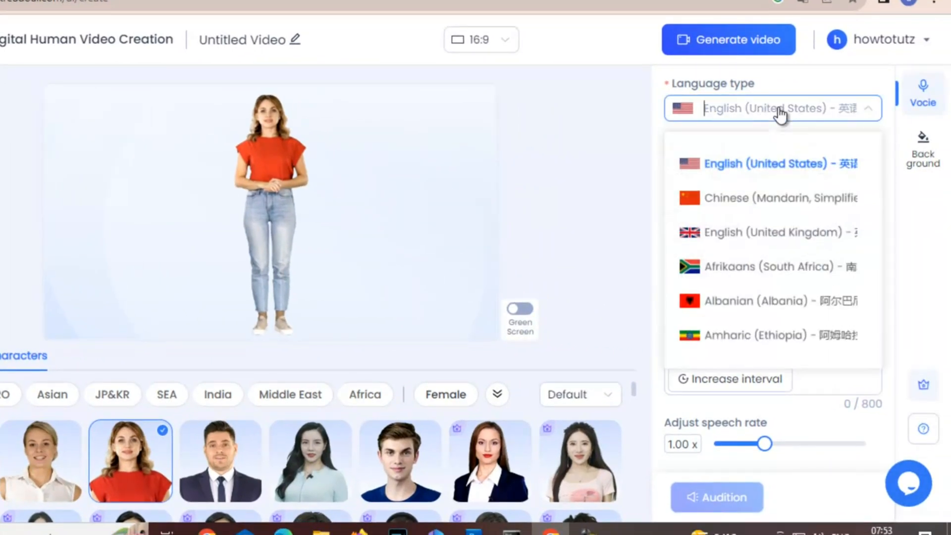
left_click(771, 232)
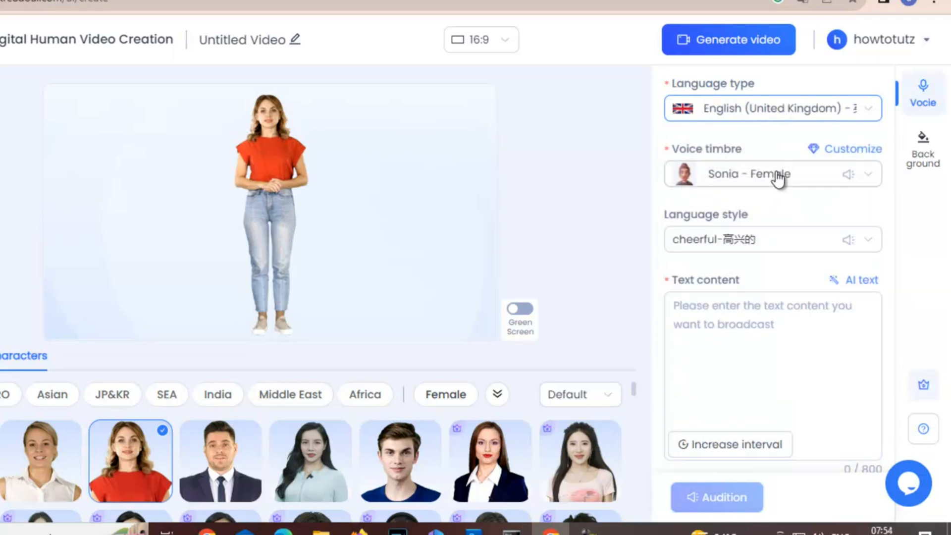
left_click(770, 174)
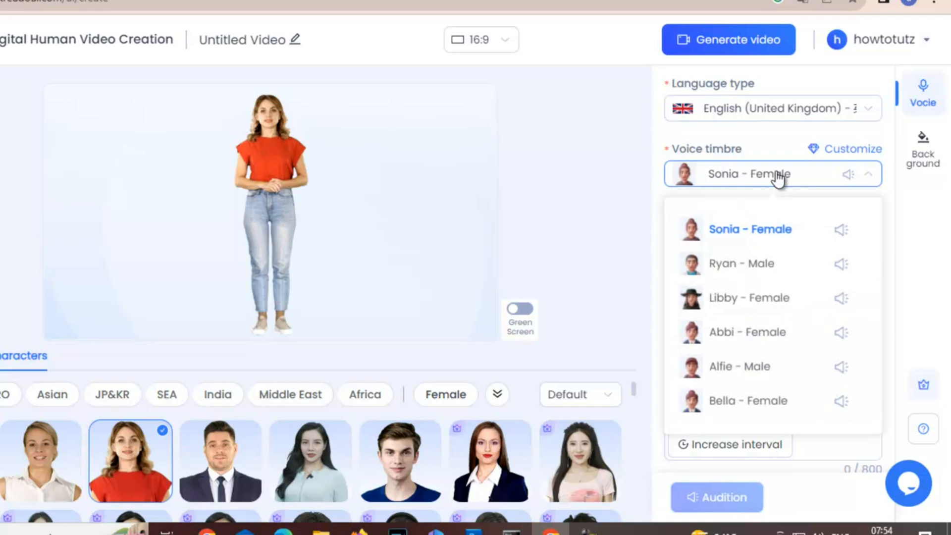
mouse_move(748, 263)
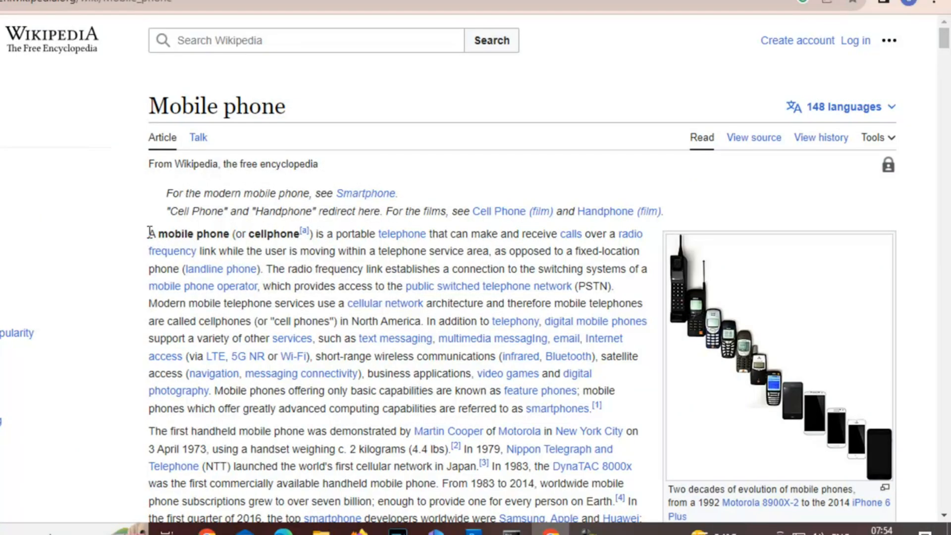
- Select the opening sentences of Wikipedia's Mobile phone article for copying
left_click_drag(148, 234, 290, 268)
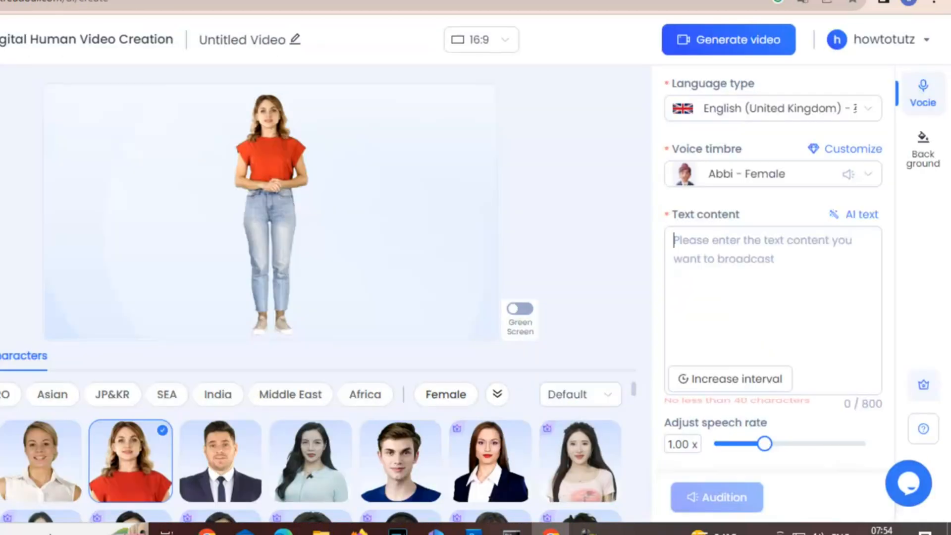
- Paste the mobile phone definition into the script and trim it to 195 characters
type("A mobile phone (or cellphone[a]) is a portable telephone that can make and receive calls over a radio frequency link while the user is moving within a telephone service area, as opposed to a fixed-location phone (landline phone). T")
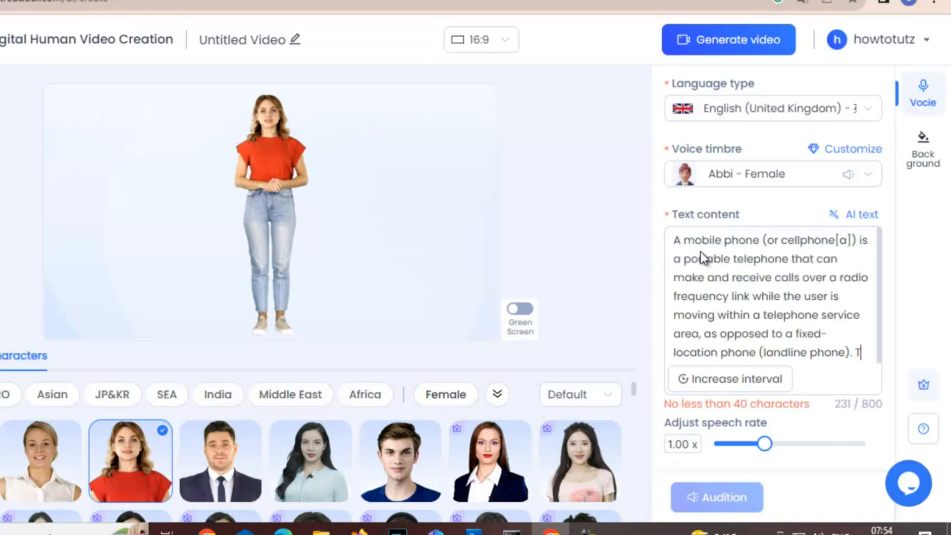
mouse_move(857, 248)
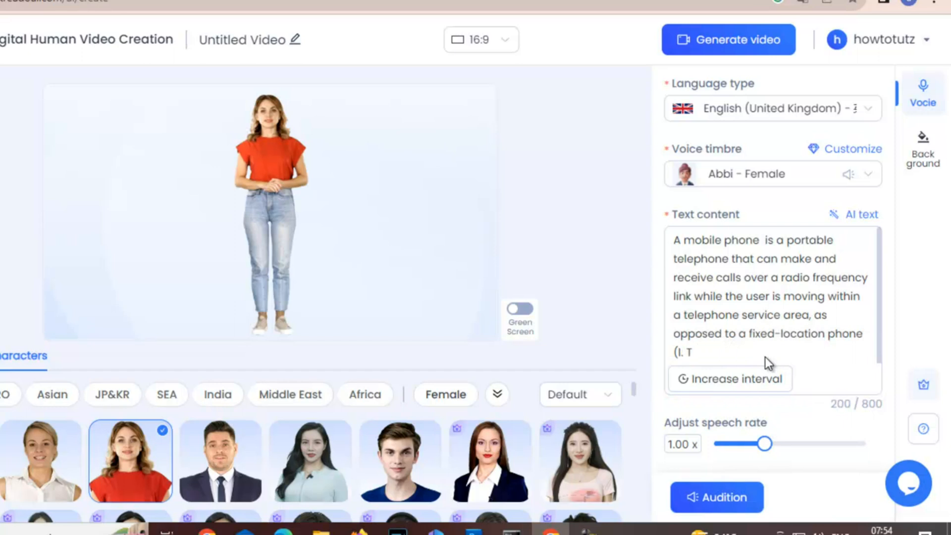
key("BackSpace")
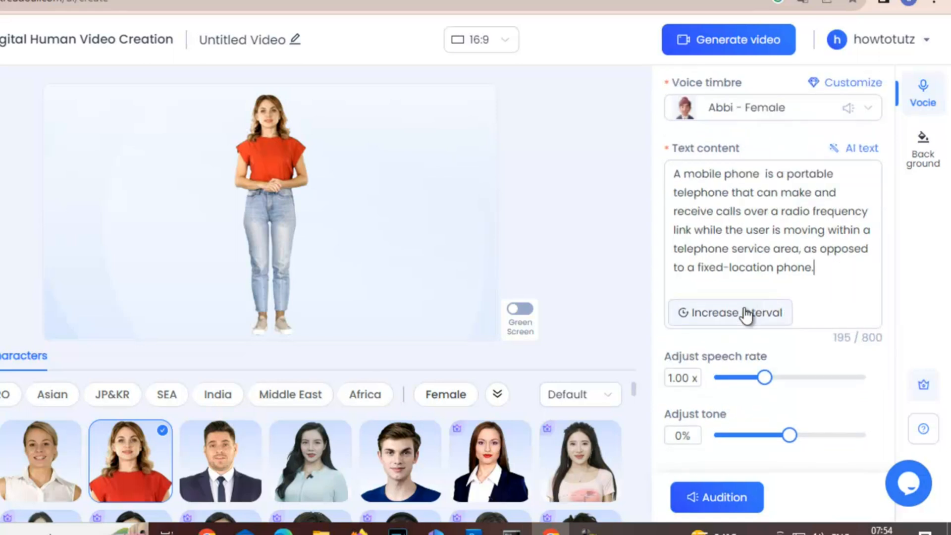
mouse_move(699, 381)
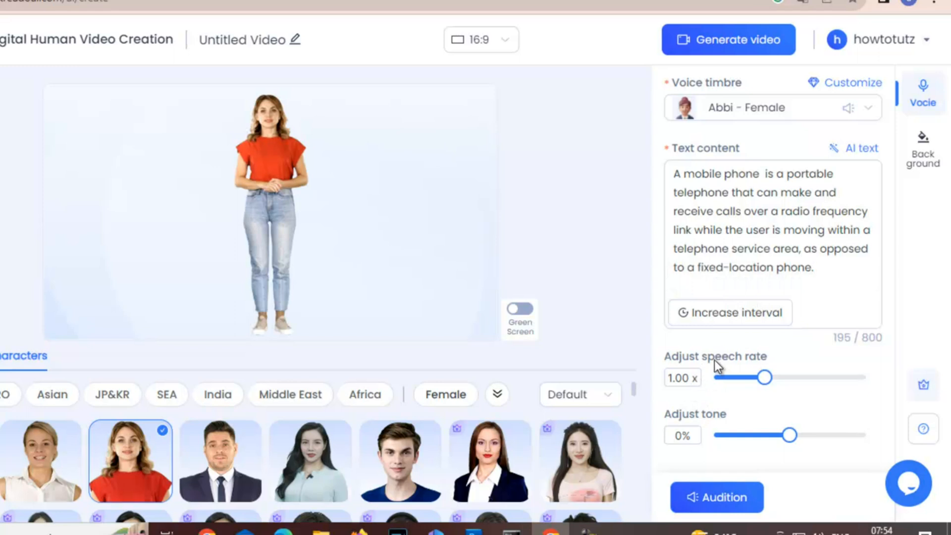
mouse_move(717, 432)
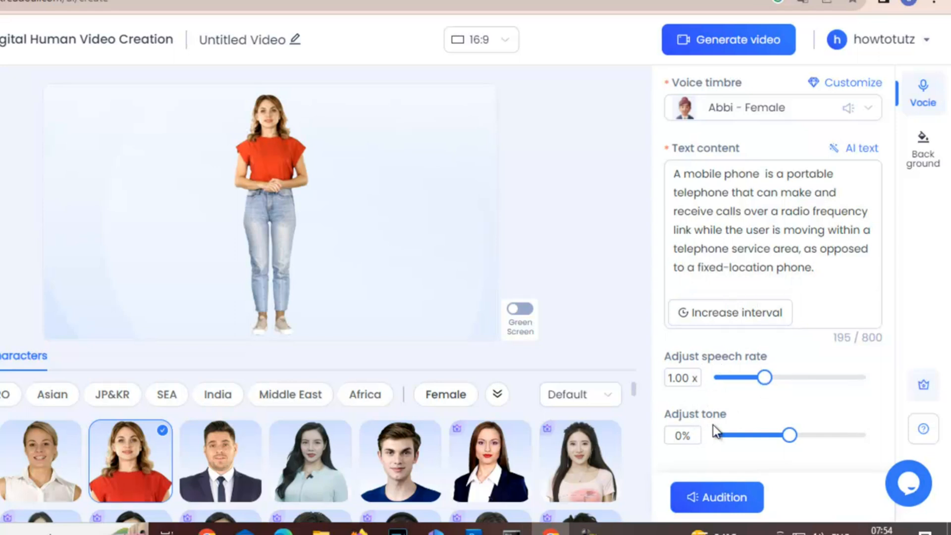
mouse_move(697, 442)
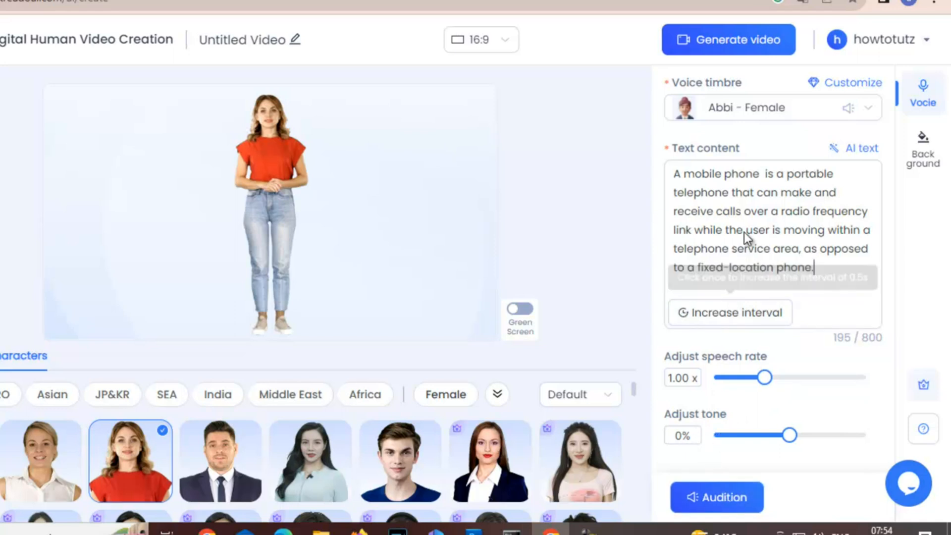
mouse_move(751, 418)
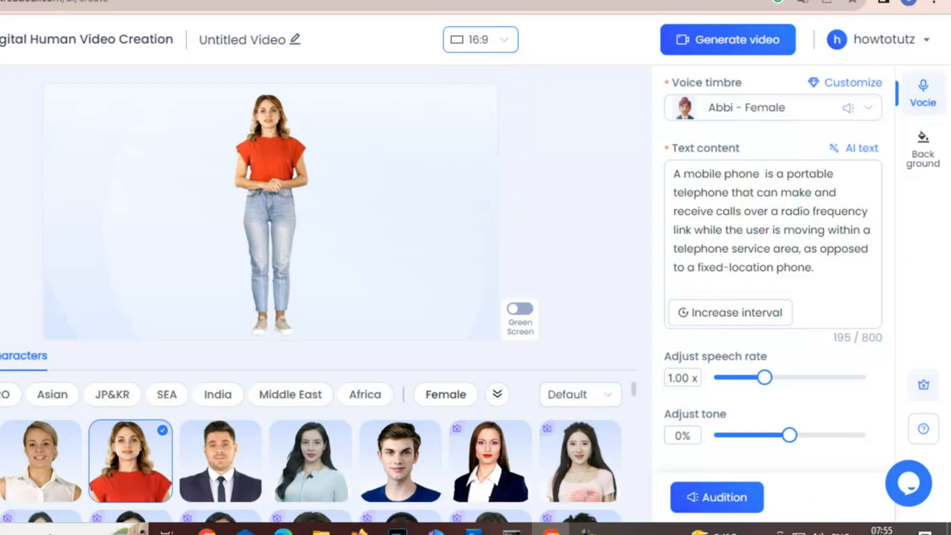
- Show the background options and toggle the green screen behind the avatar
left_click(923, 150)
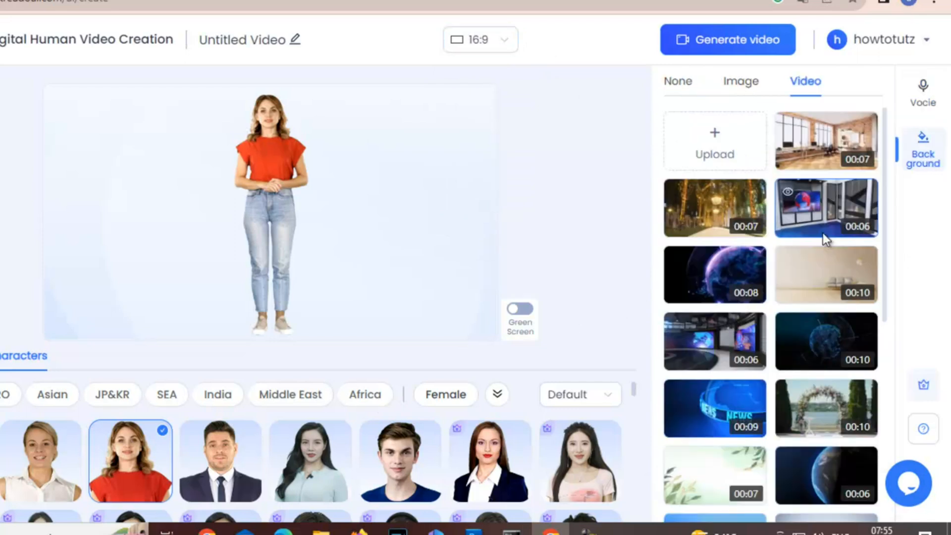
scroll("down", 3)
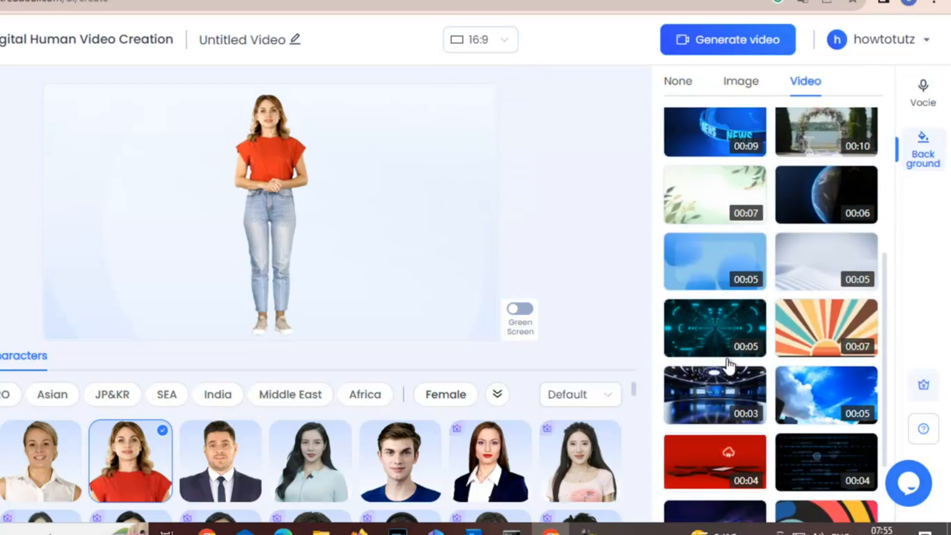
left_click(519, 308)
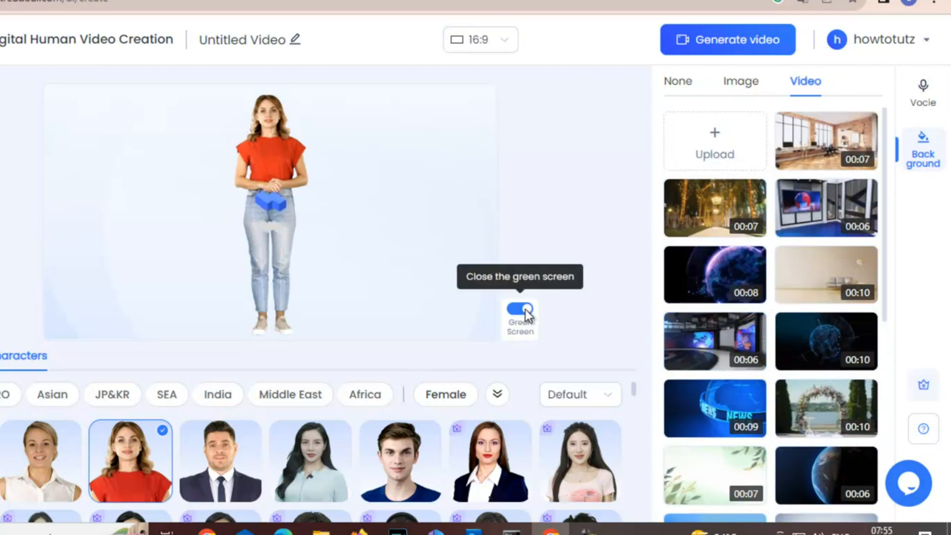
left_click(519, 308)
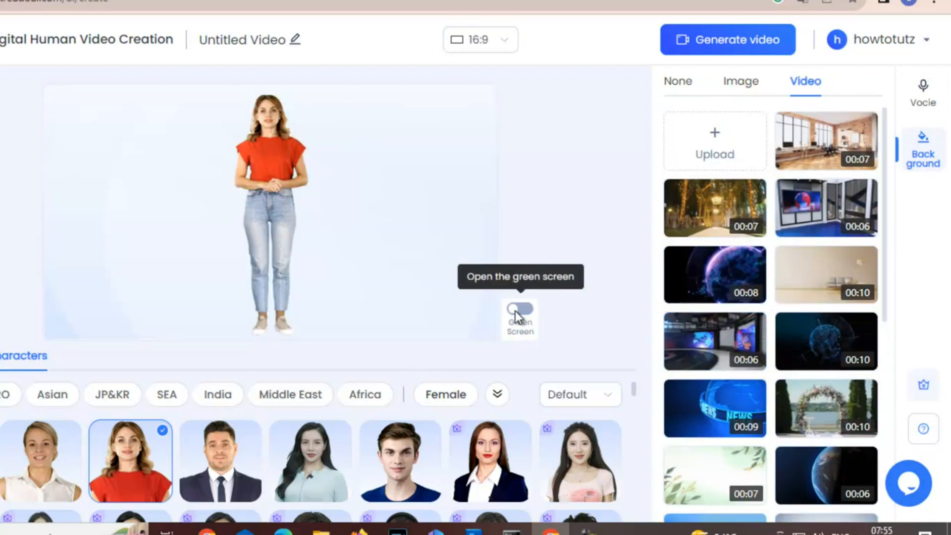
left_click(520, 308)
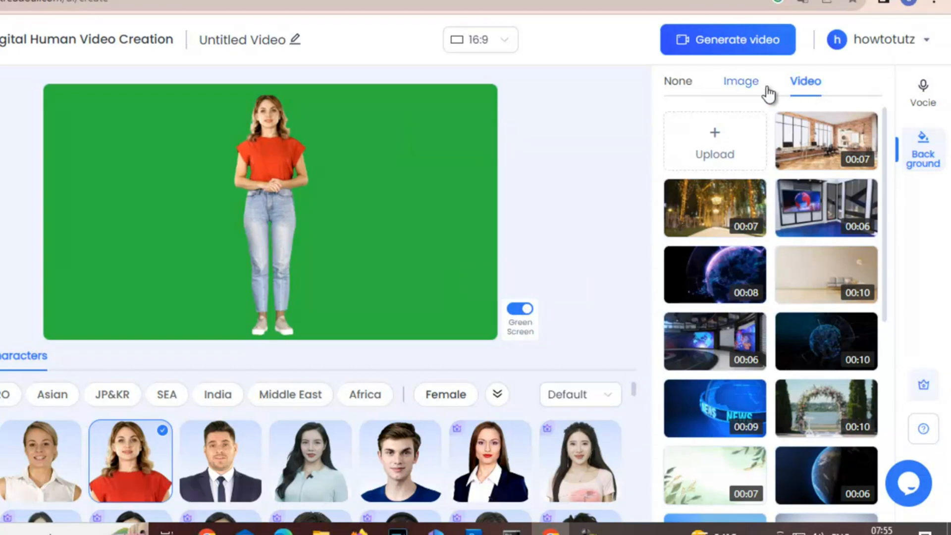
- Set the dining room with staircase image as the avatar's background
left_click(741, 81)
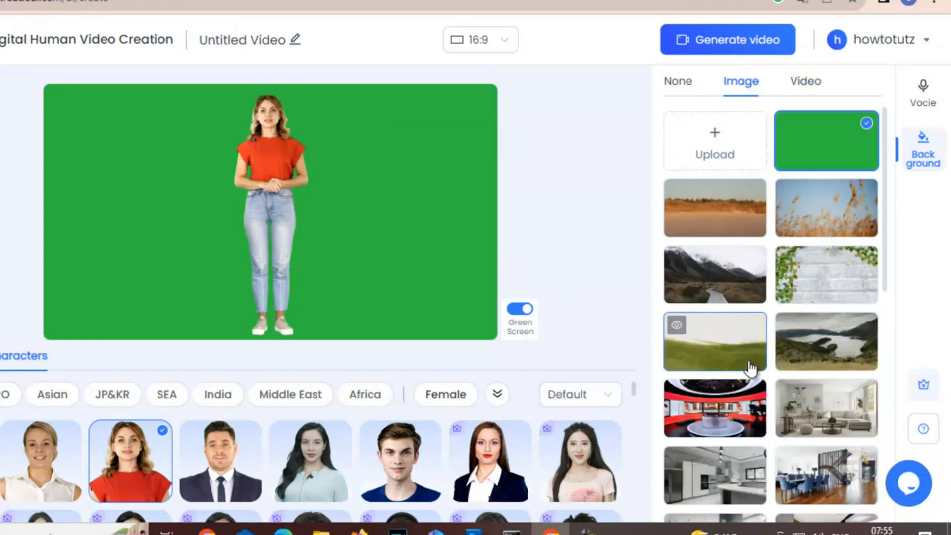
scroll("down", 3)
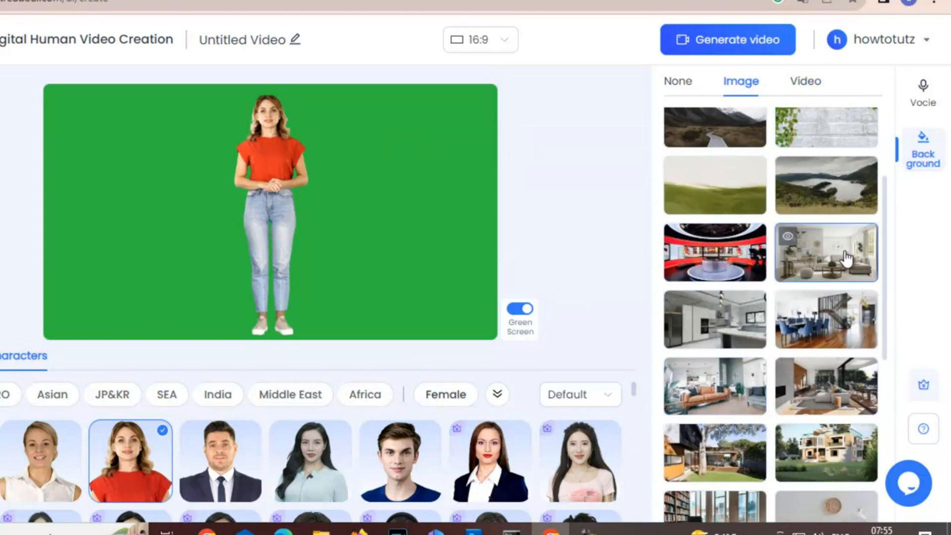
left_click(826, 252)
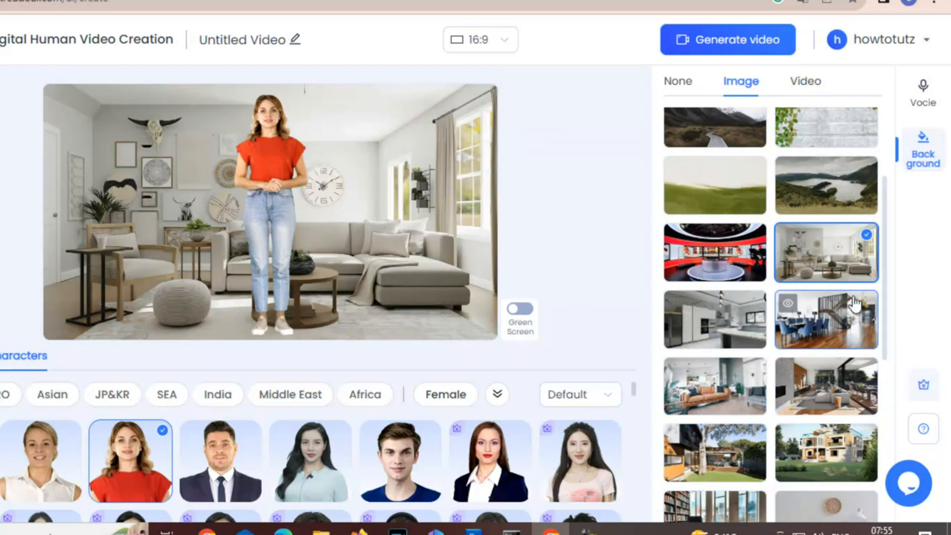
left_click(826, 319)
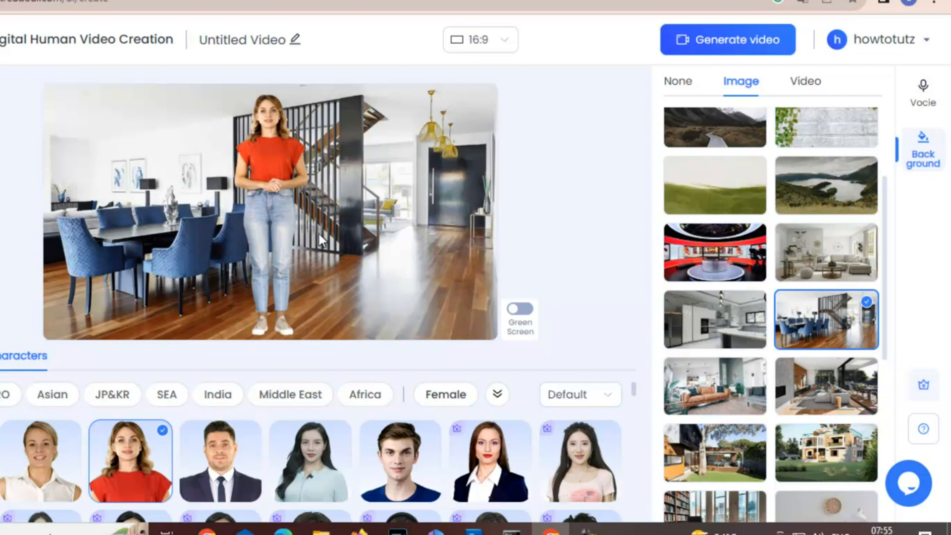
mouse_move(570, 256)
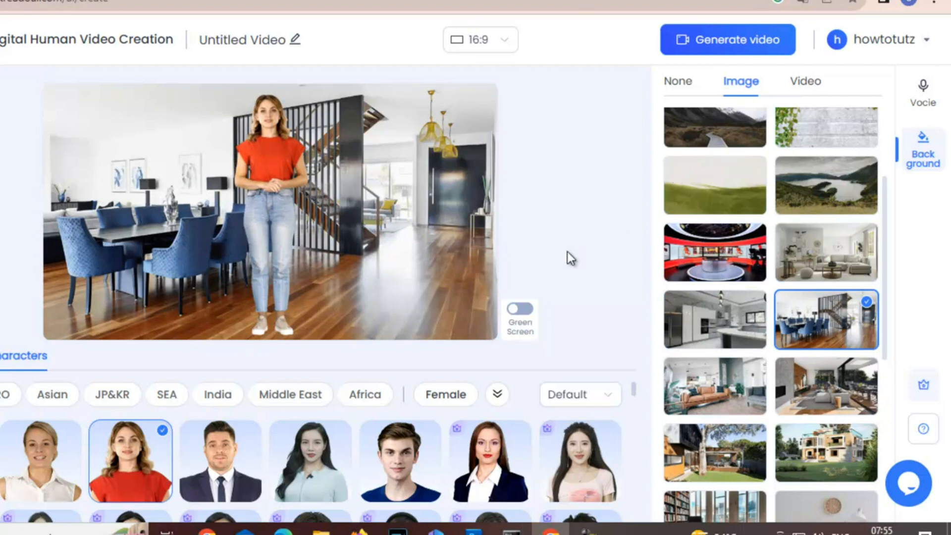
mouse_move(722, 54)
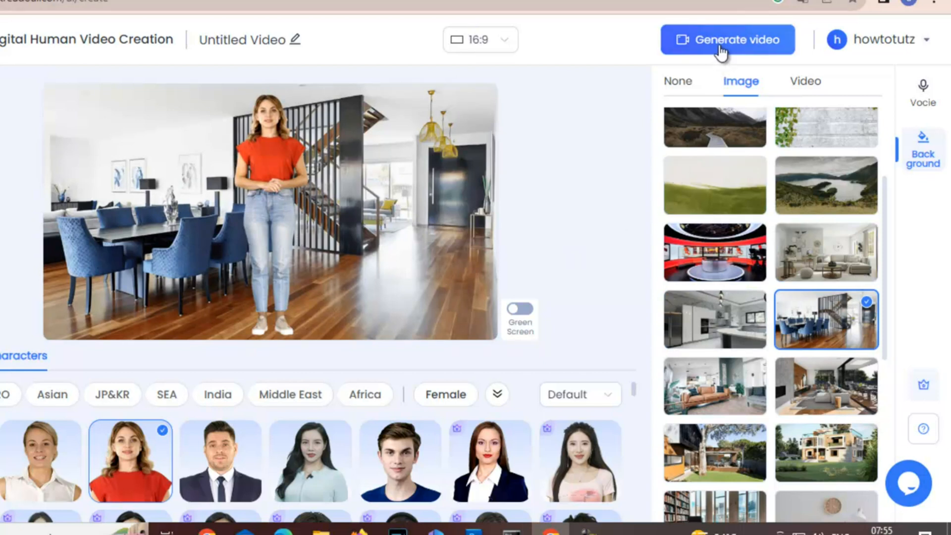
- Generate the 11-second avatar video after reviewing its 11 K-coin cost
left_click(728, 40)
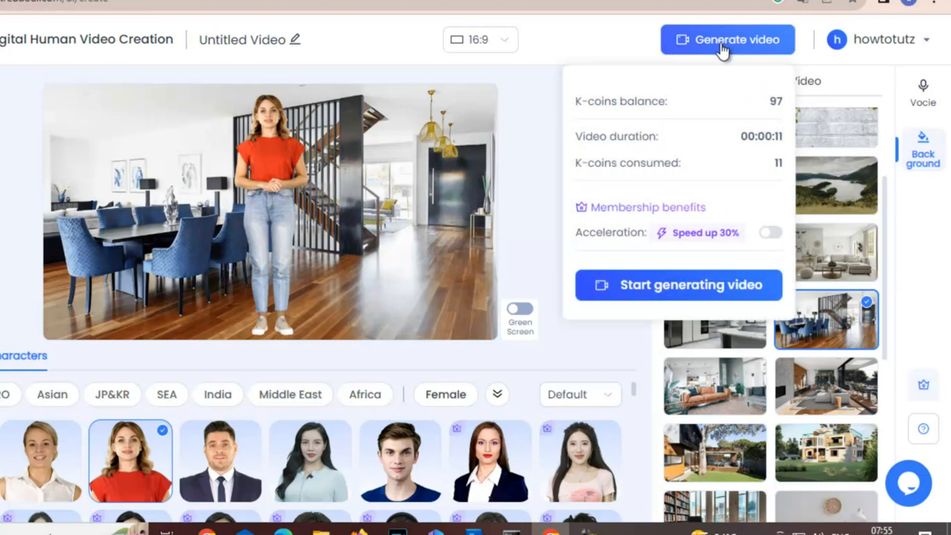
mouse_move(673, 188)
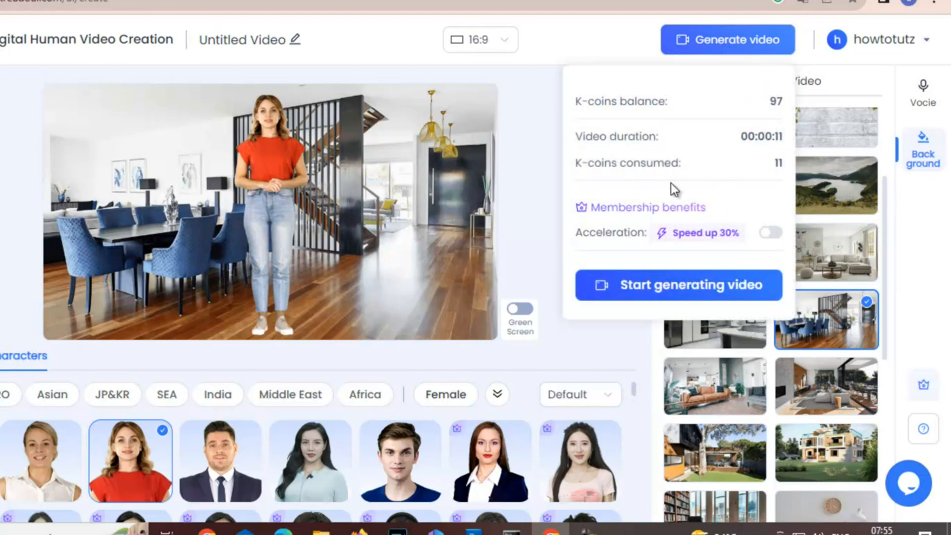
mouse_move(748, 152)
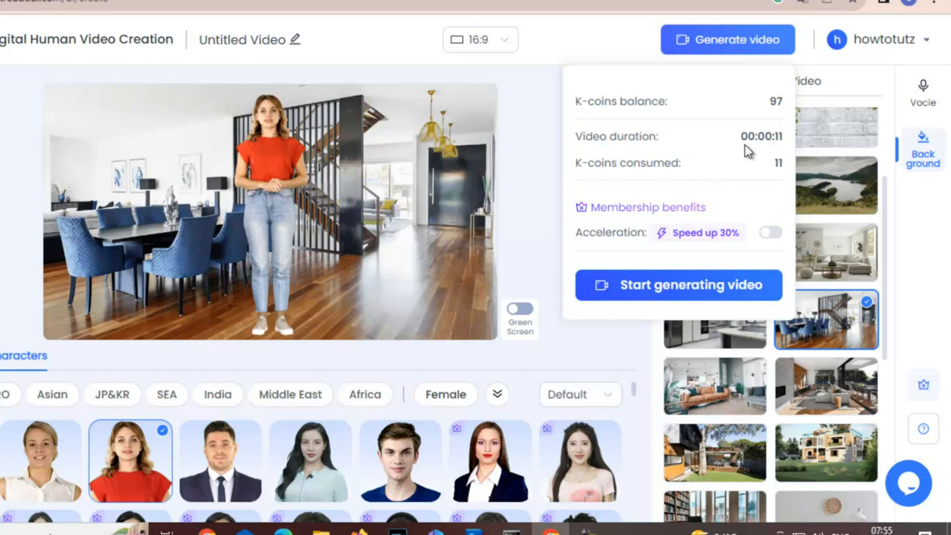
mouse_move(705, 157)
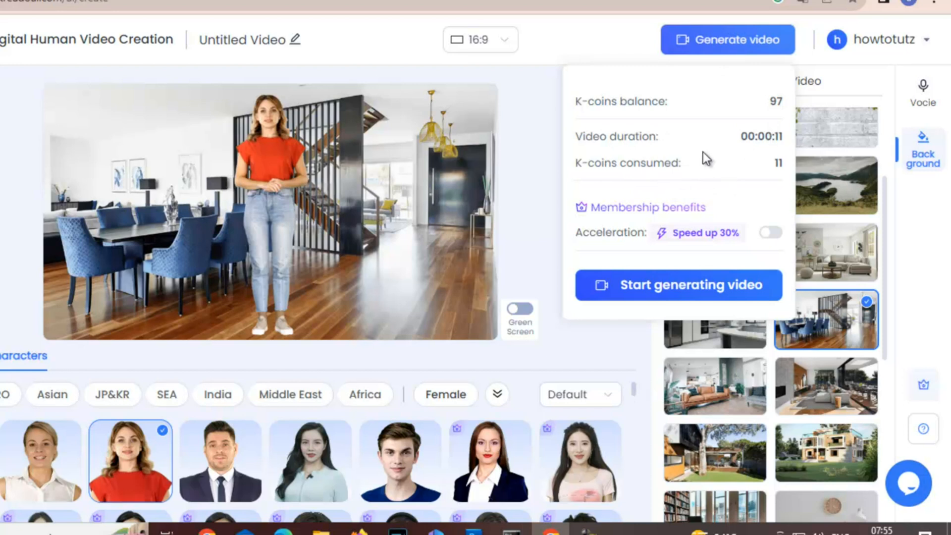
mouse_move(716, 286)
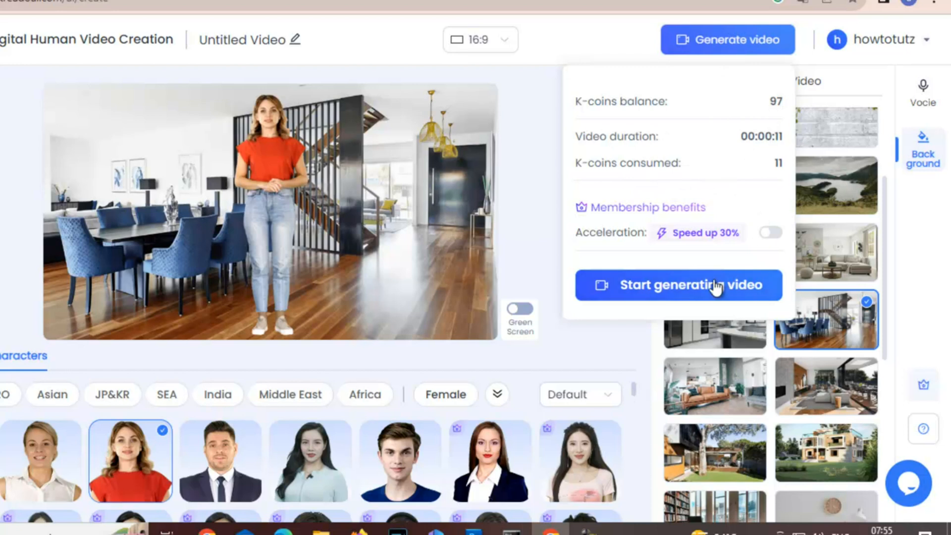
left_click(679, 285)
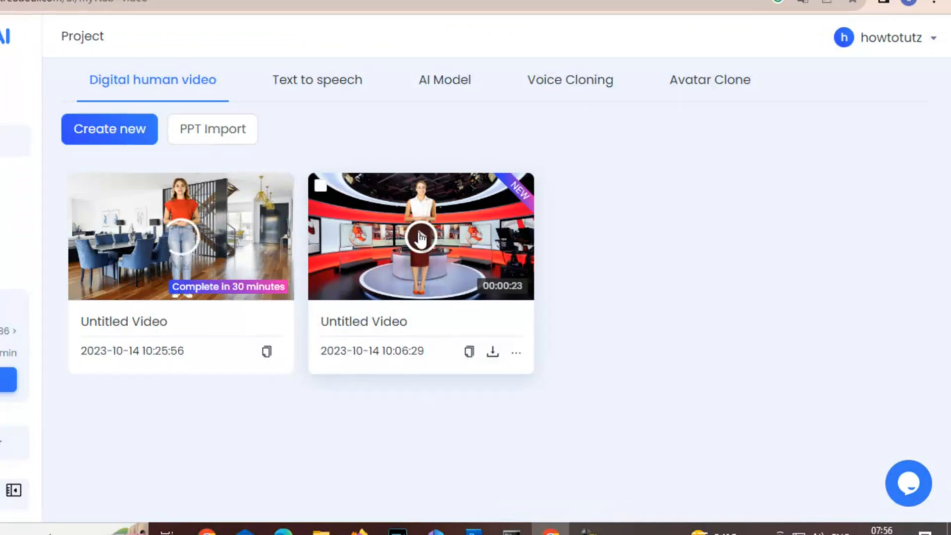
mouse_move(340, 254)
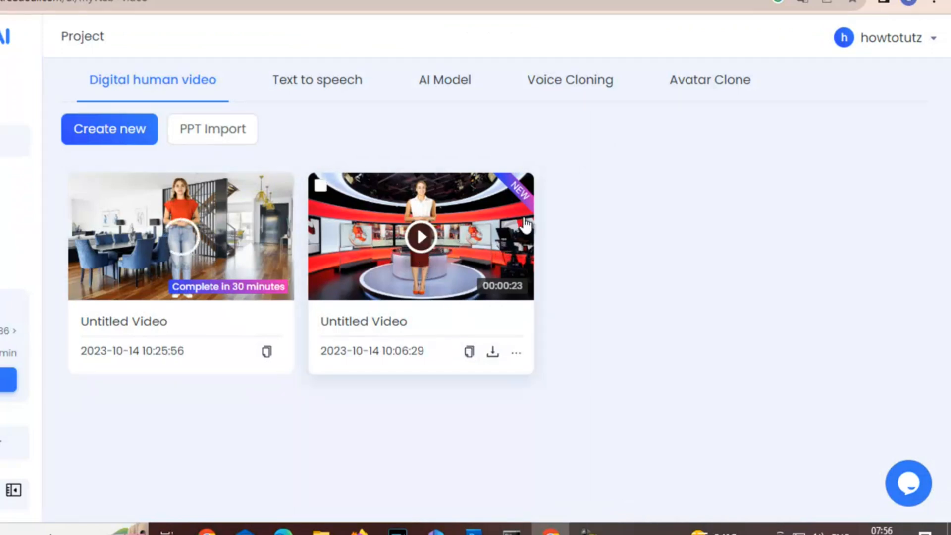
mouse_move(492, 352)
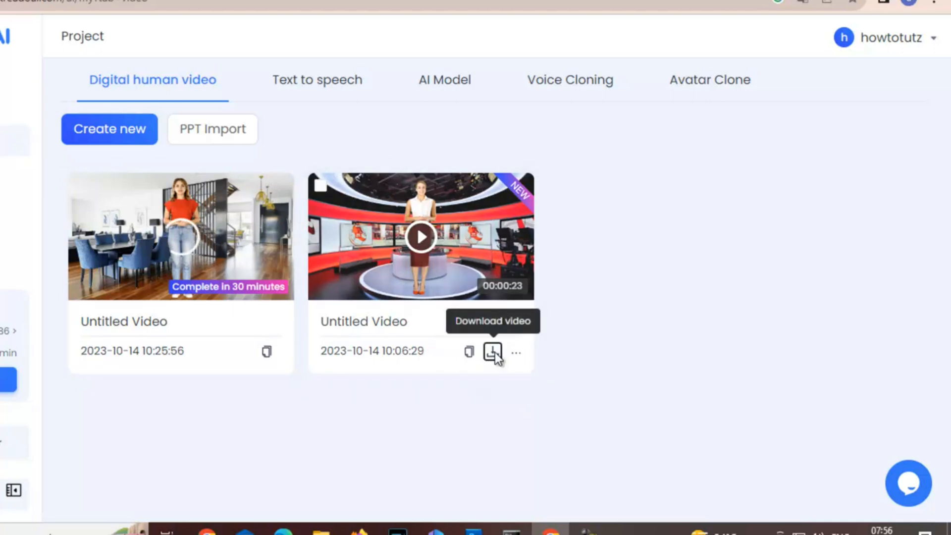
- Download the earlier news studio video from the digital human video projects
left_click(493, 351)
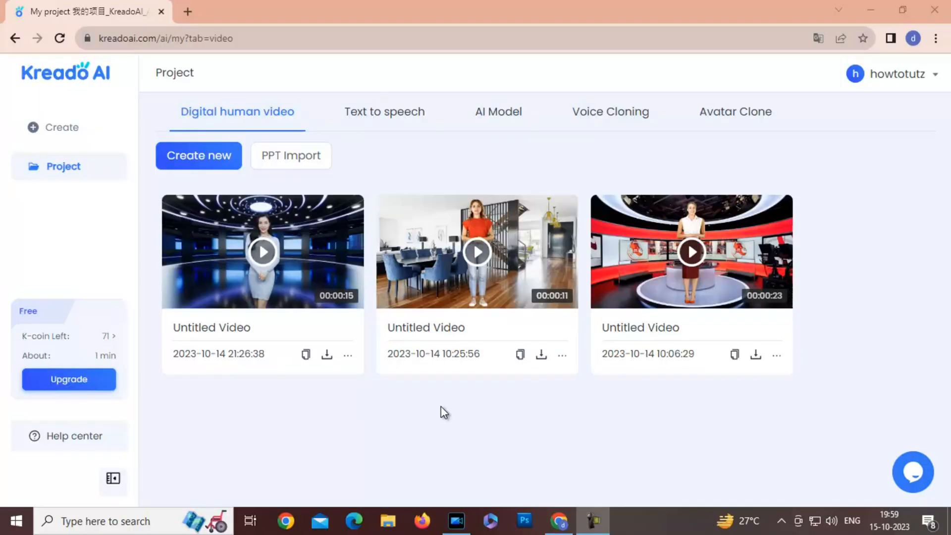
mouse_move(445, 413)
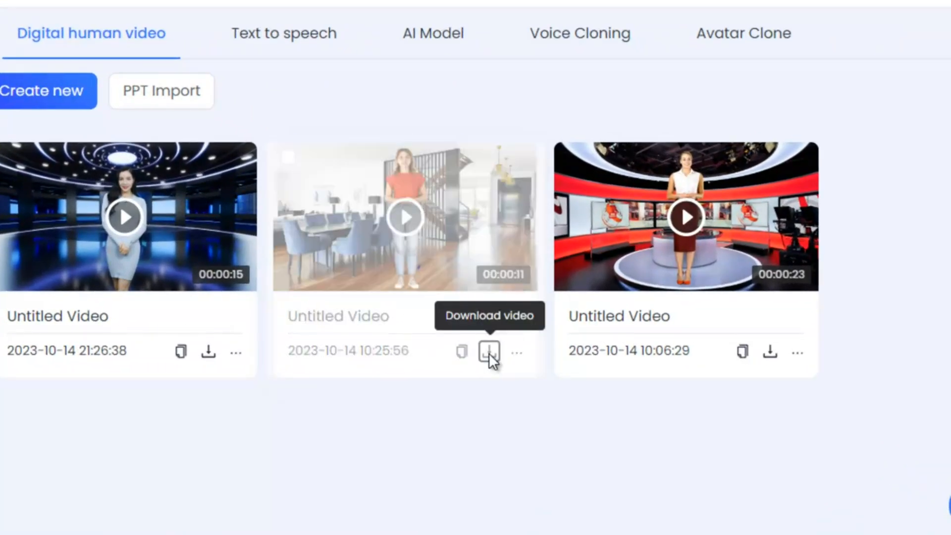
- Download the 11-second dining-room video as an MP4 and dismiss the notice
left_click(489, 351)
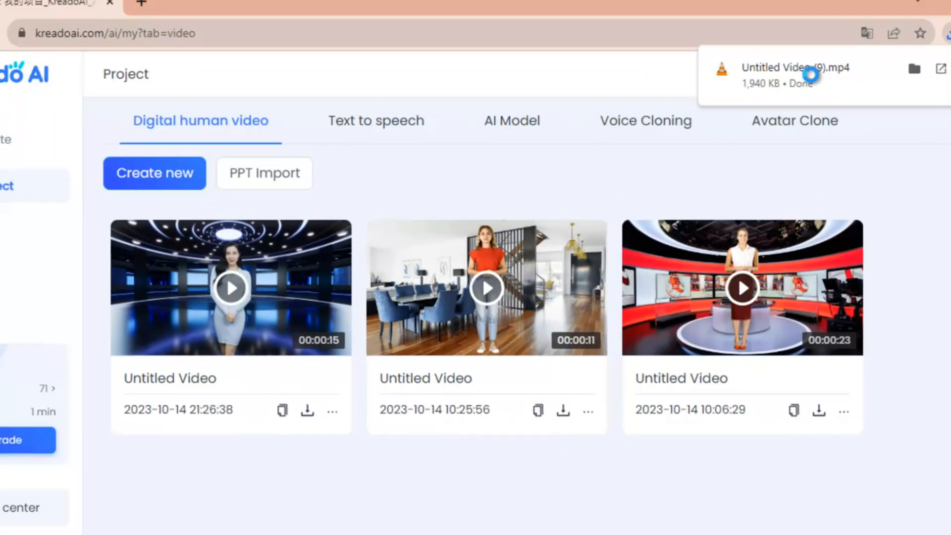
left_click(797, 76)
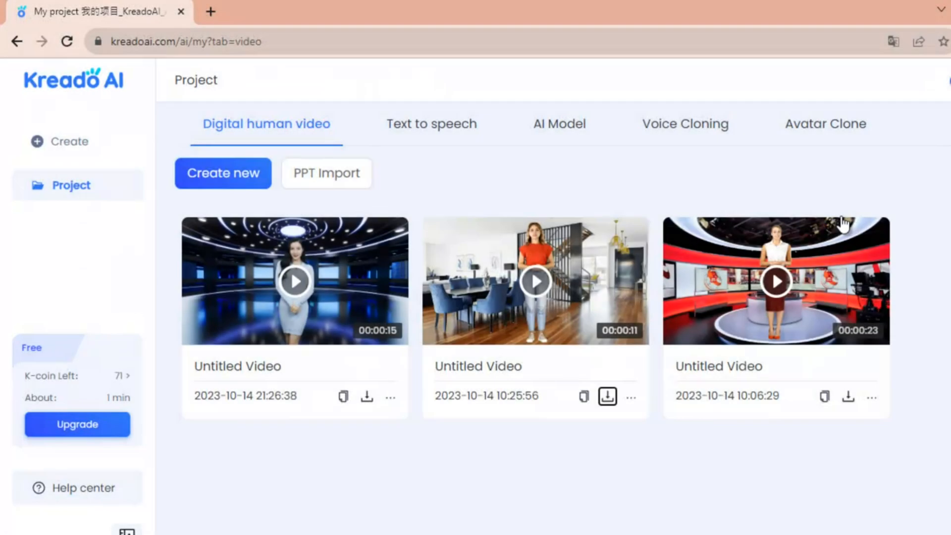
mouse_move(69, 129)
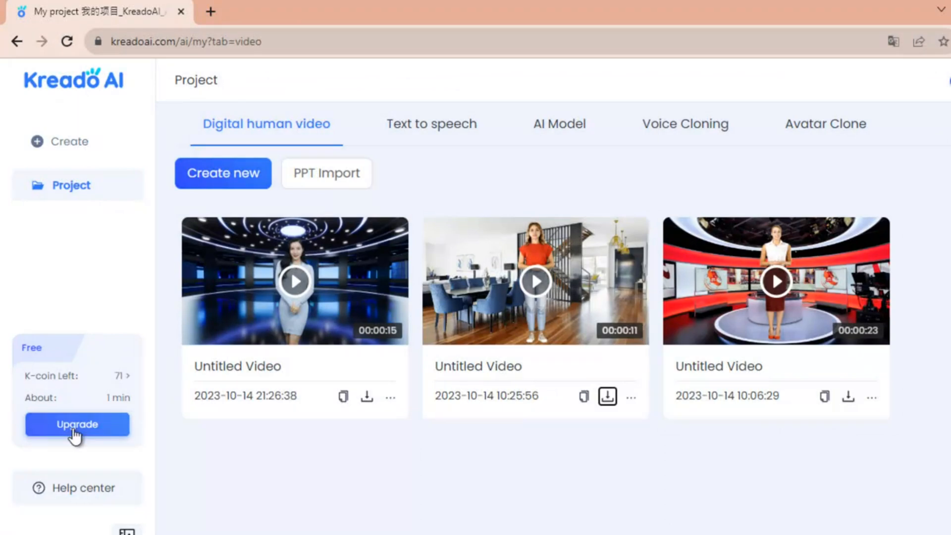
- Browse the Free, Basic, Premium and Pro membership benefits table via Upgrade
left_click(77, 424)
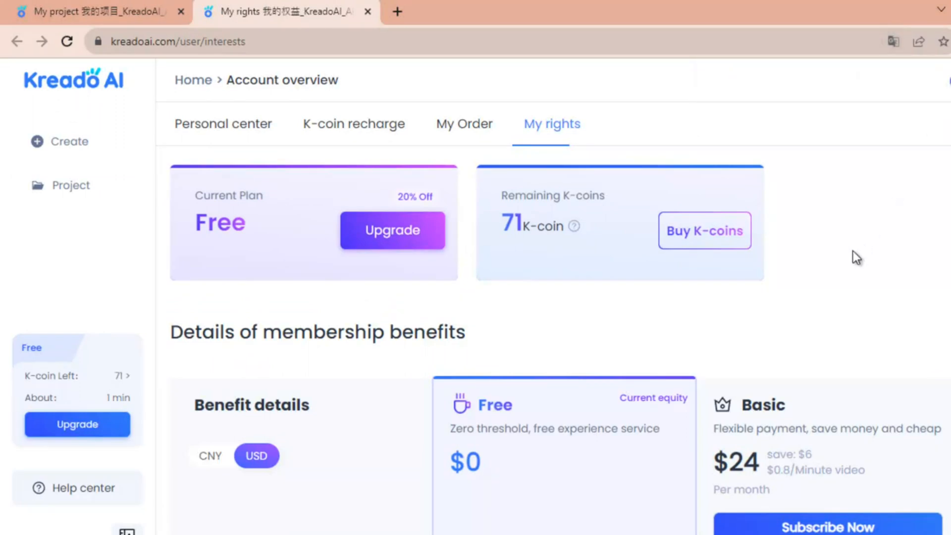
mouse_move(338, 391)
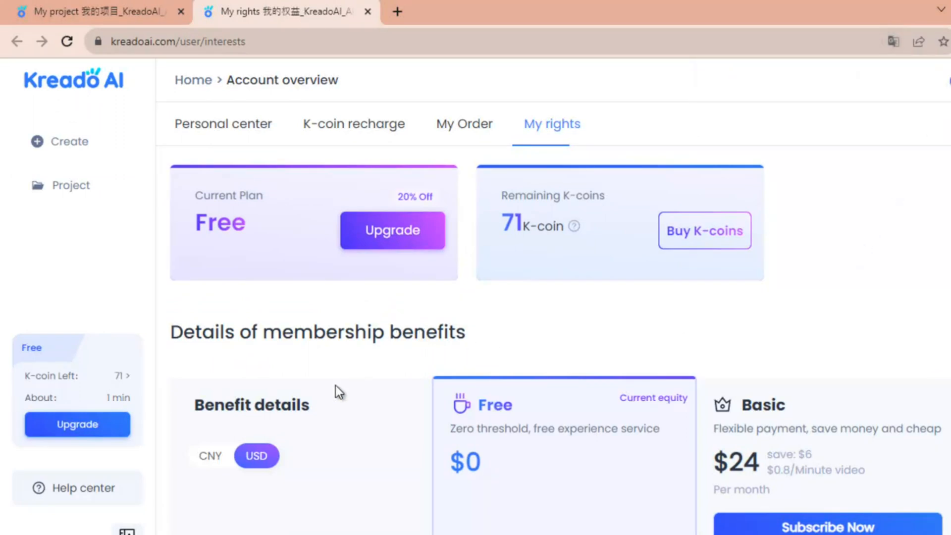
scroll("down", 3)
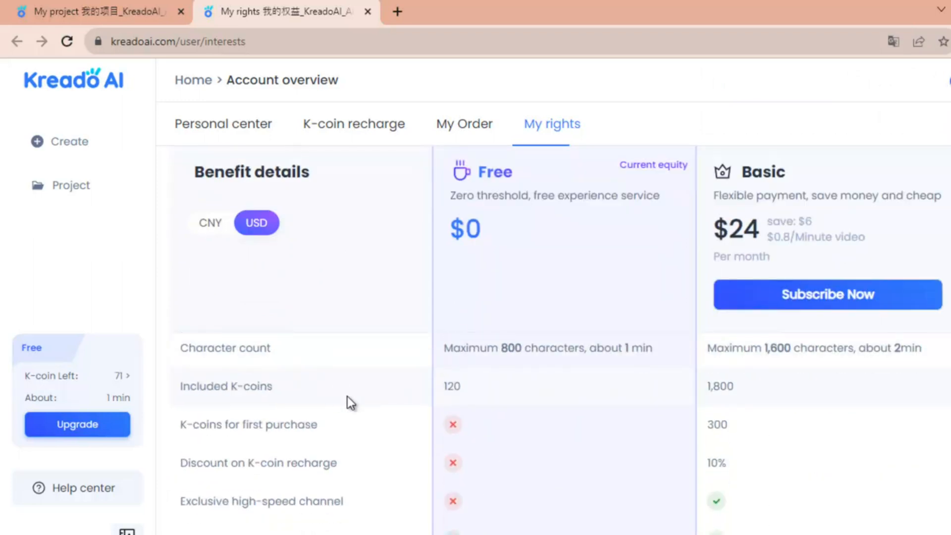
mouse_move(315, 402)
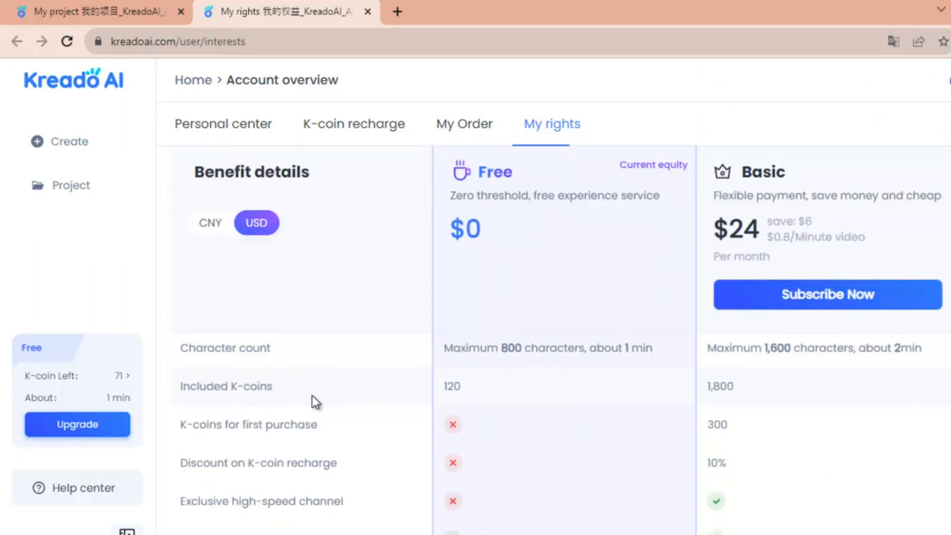
scroll("down", 3)
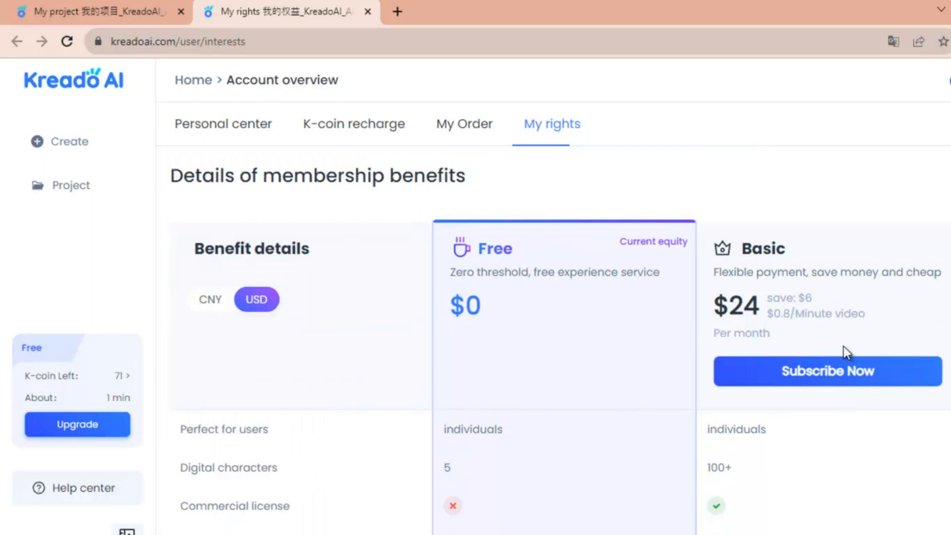
scroll("right", 3)
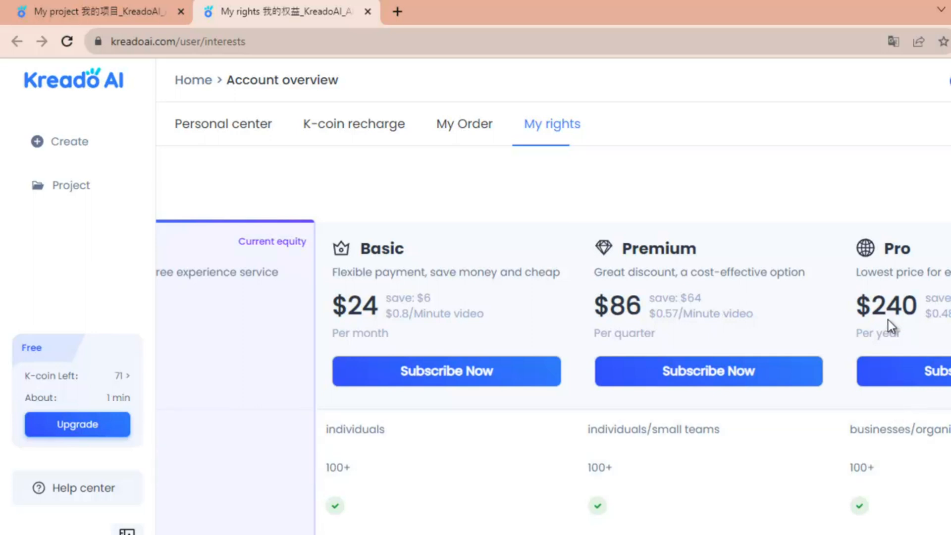
mouse_move(898, 319)
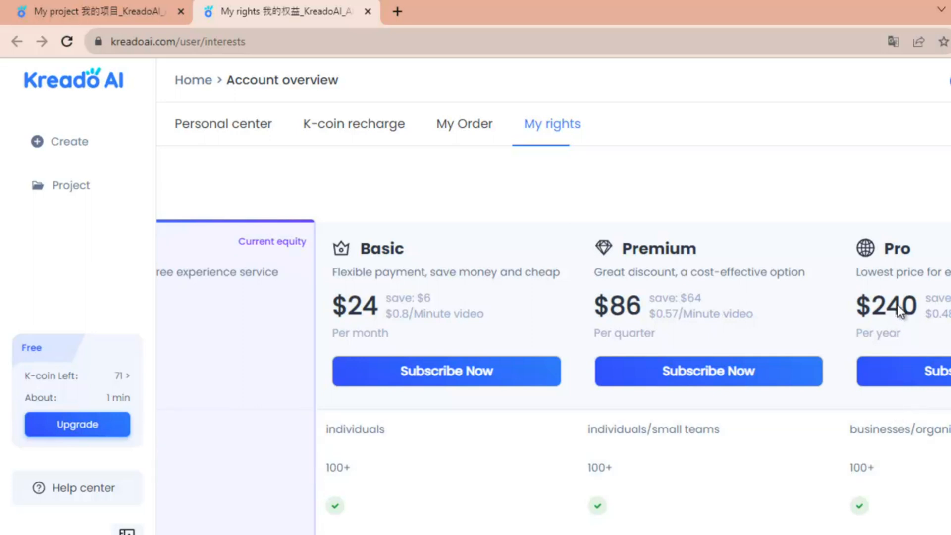
mouse_move(410, 259)
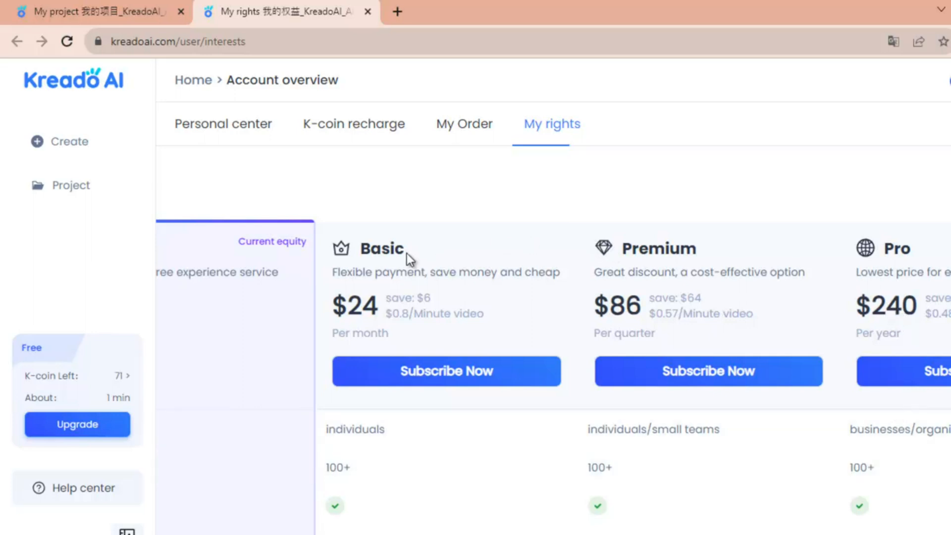
mouse_move(398, 265)
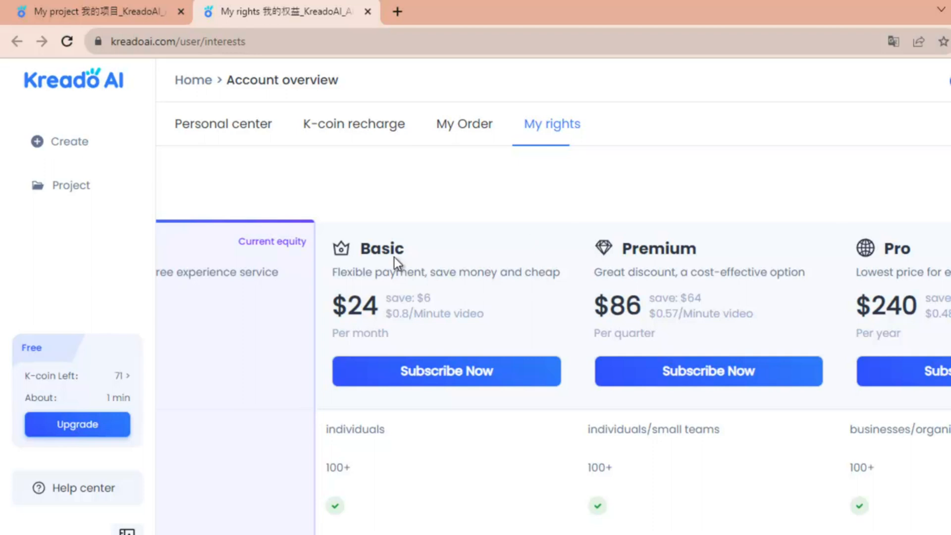